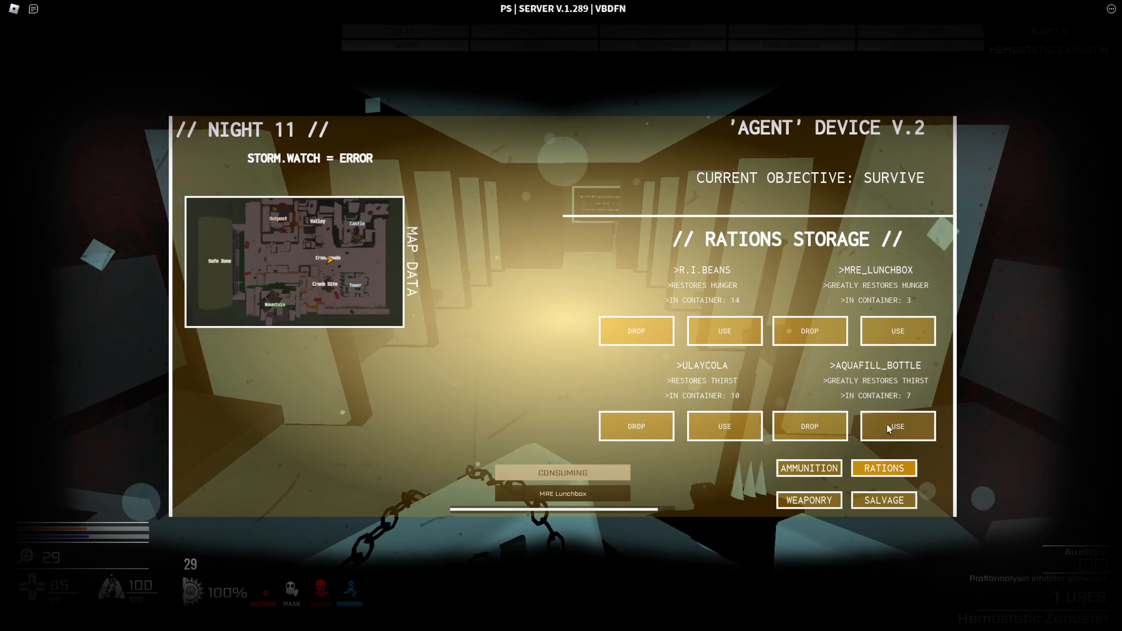
Step: Eat the MRE_LUNCHBOX from the Rations tab of the AGENT device
click(897, 426)
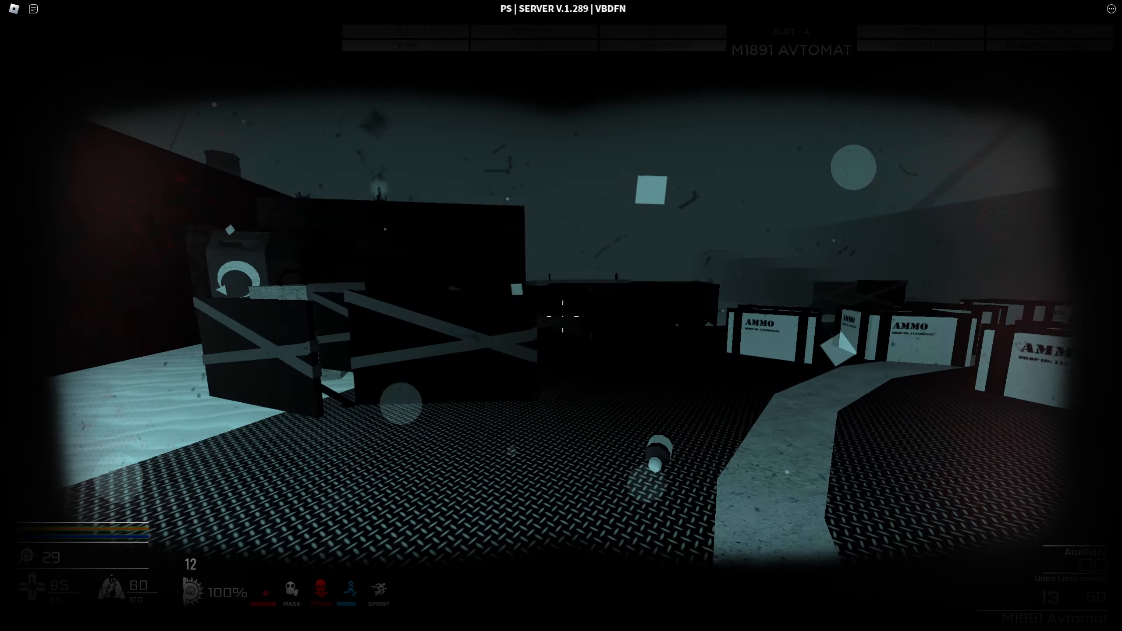
mouse_move(565, 318)
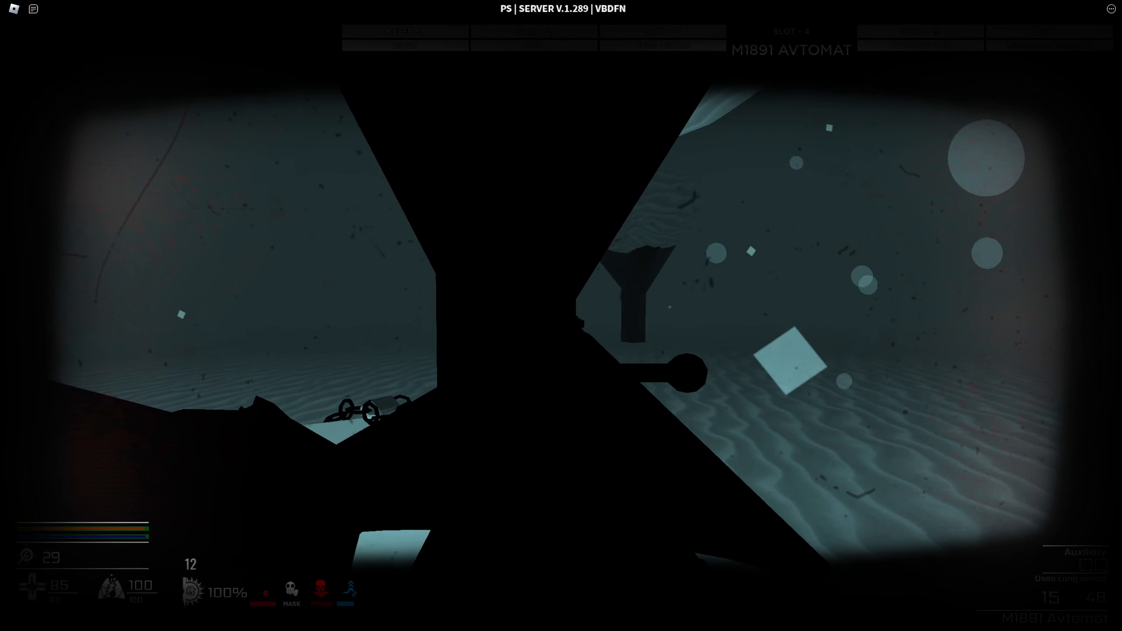
click(561, 315)
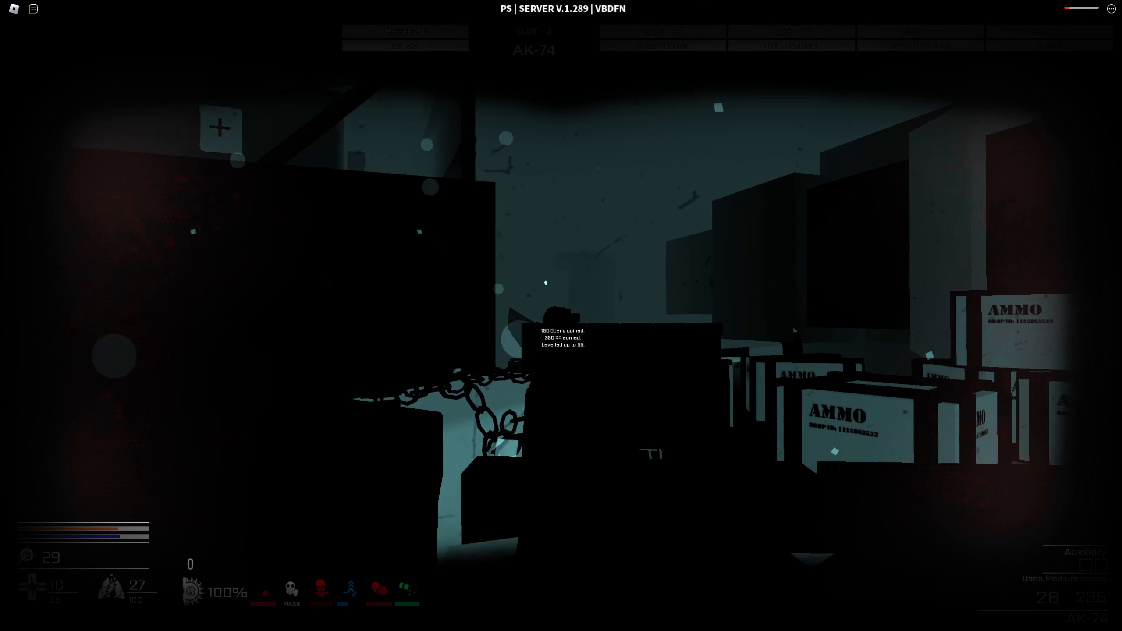
Step: Fire the AK-74 at the enemy, landing a 53-damage hit
click(545, 284)
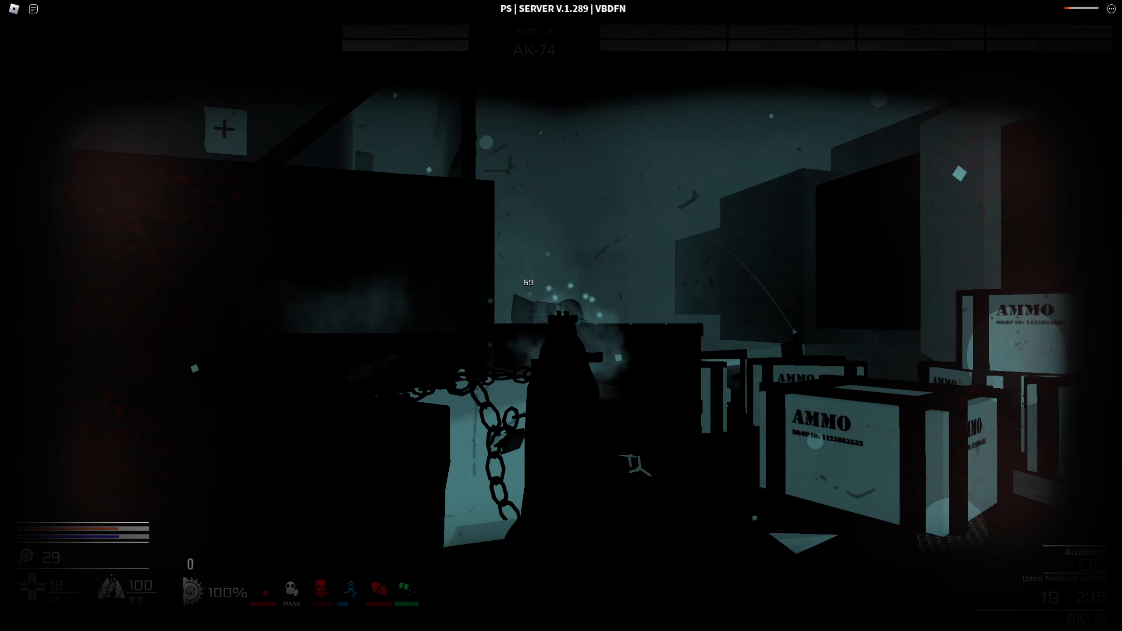